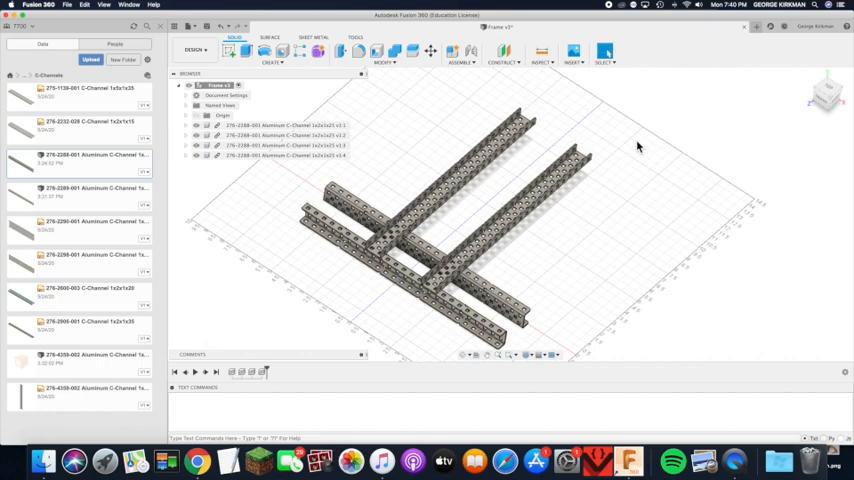
pyautogui.moveTo(591, 226)
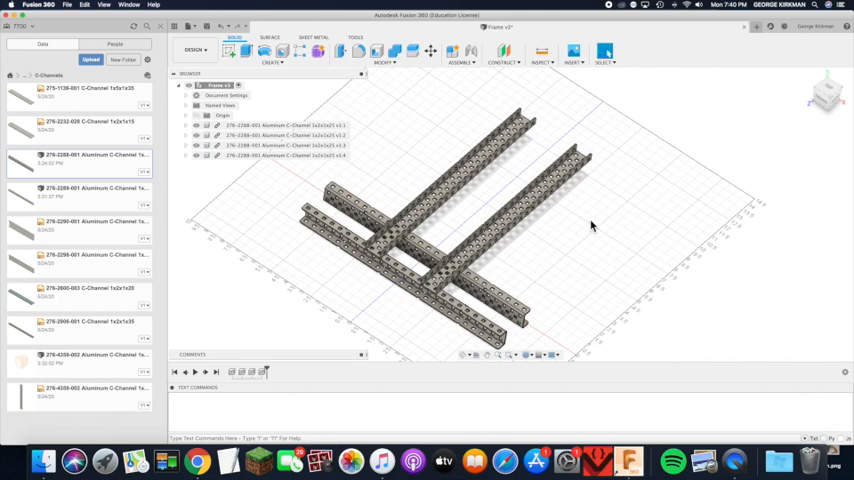
pyautogui.moveTo(420, 255)
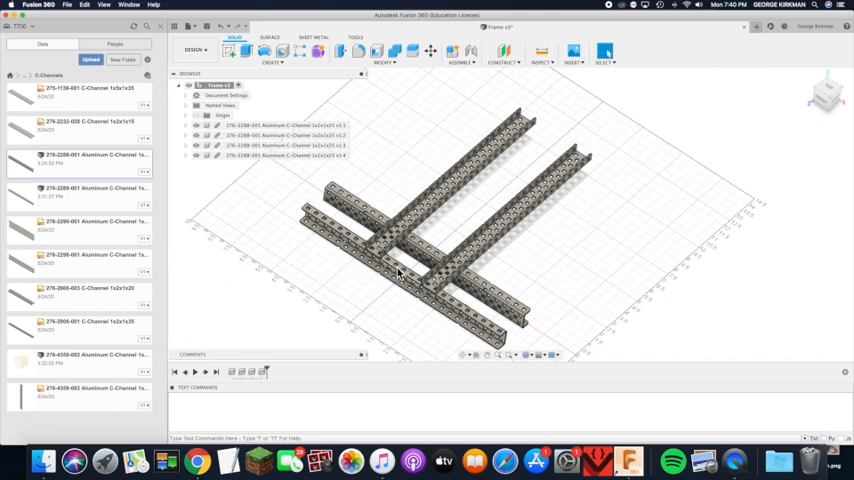
pyautogui.moveTo(543, 141)
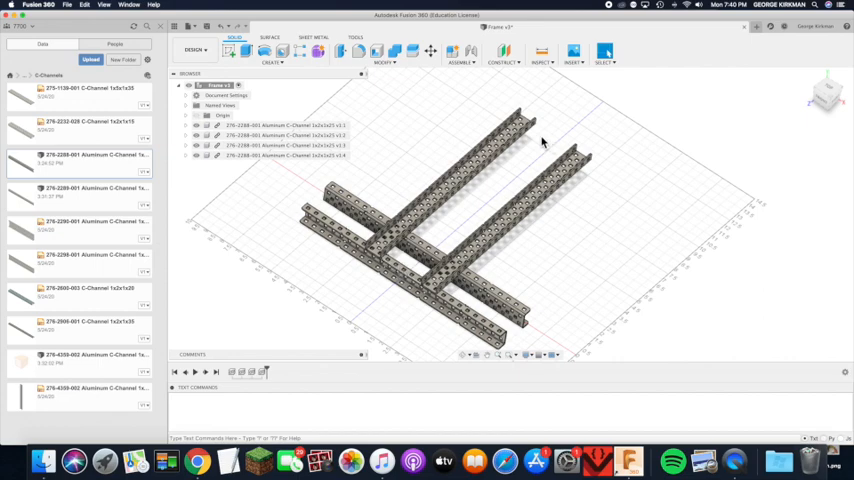
pyautogui.moveTo(557, 158)
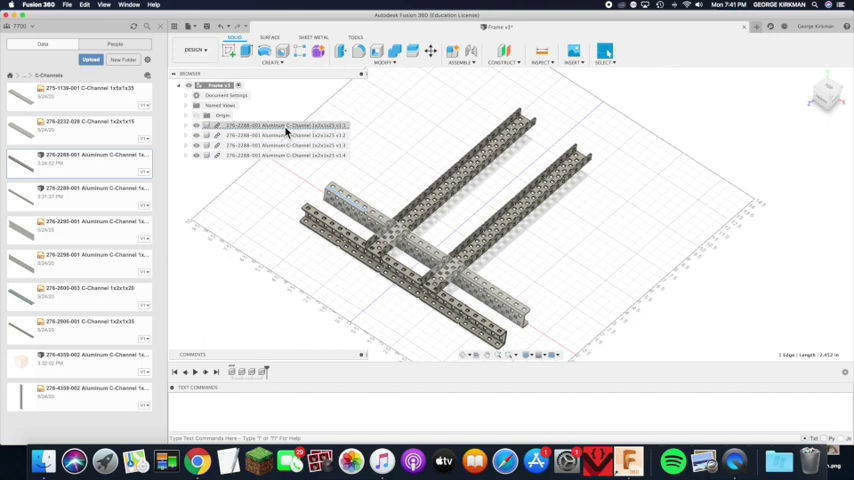
# Step: Select the front and other lower C-channel components together in the browser
pyautogui.click(288, 125)
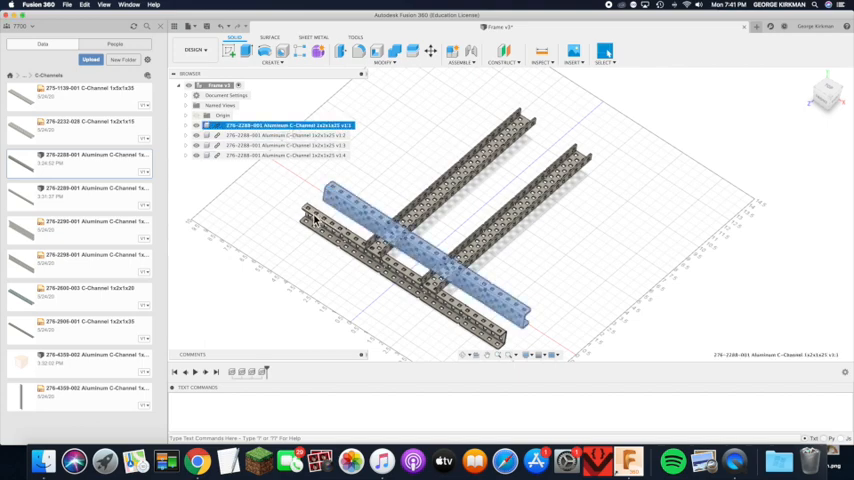
pyautogui.click(290, 155)
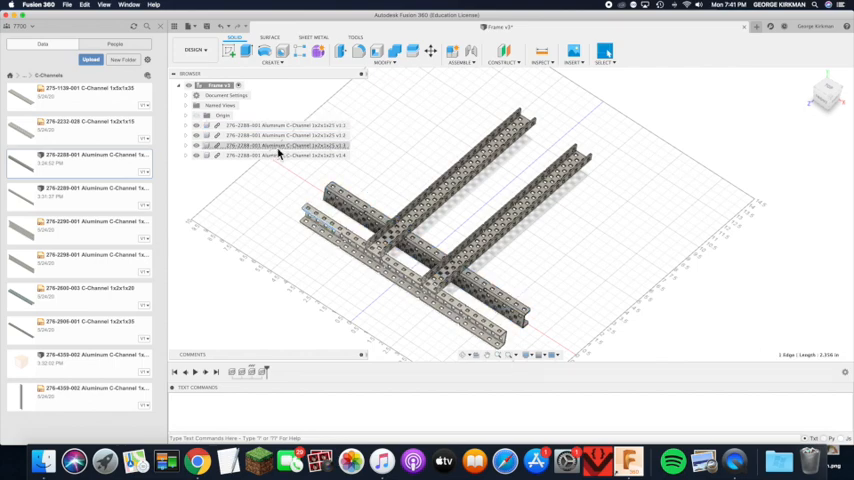
pyautogui.click(290, 145)
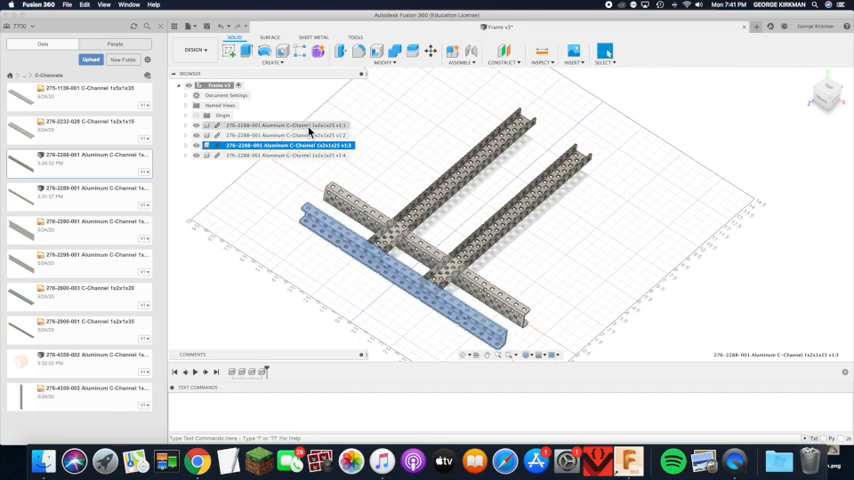
pyautogui.click(290, 125)
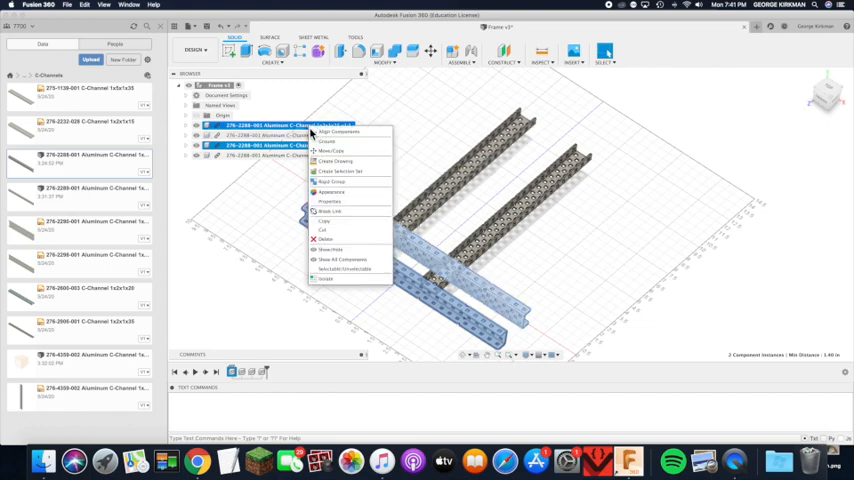
# Step: Start Move/Copy on the two selected lower channels
pyautogui.click(330, 151)
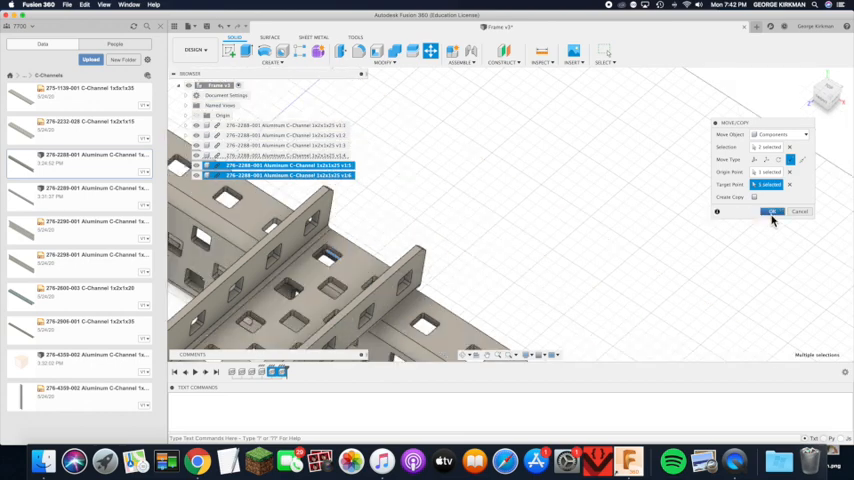
# Step: Confirm Move/Copy to create the two copied channels at the target point
pyautogui.click(772, 211)
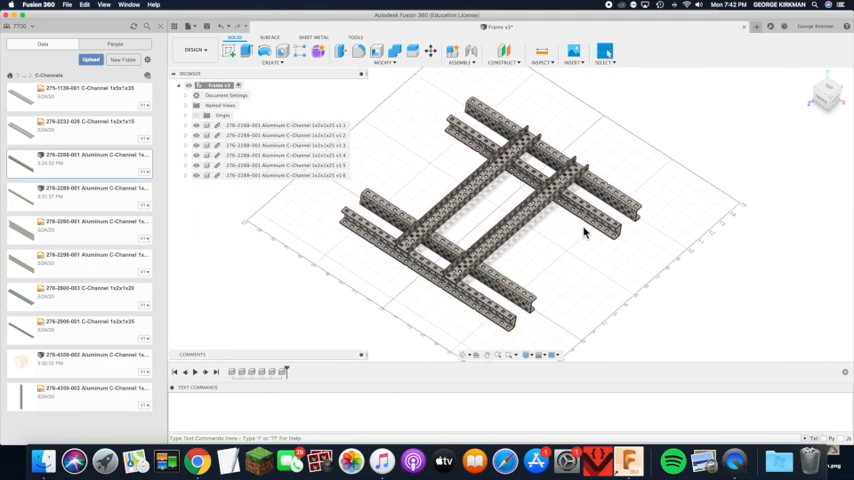
pyautogui.moveTo(671, 265)
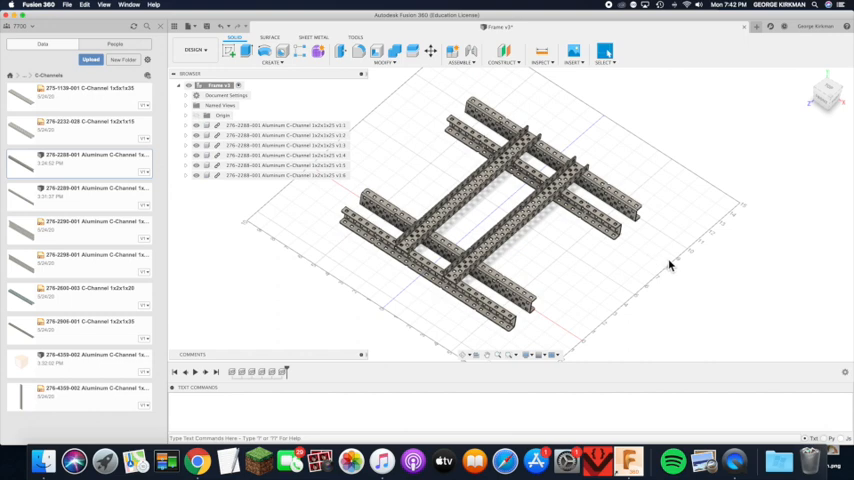